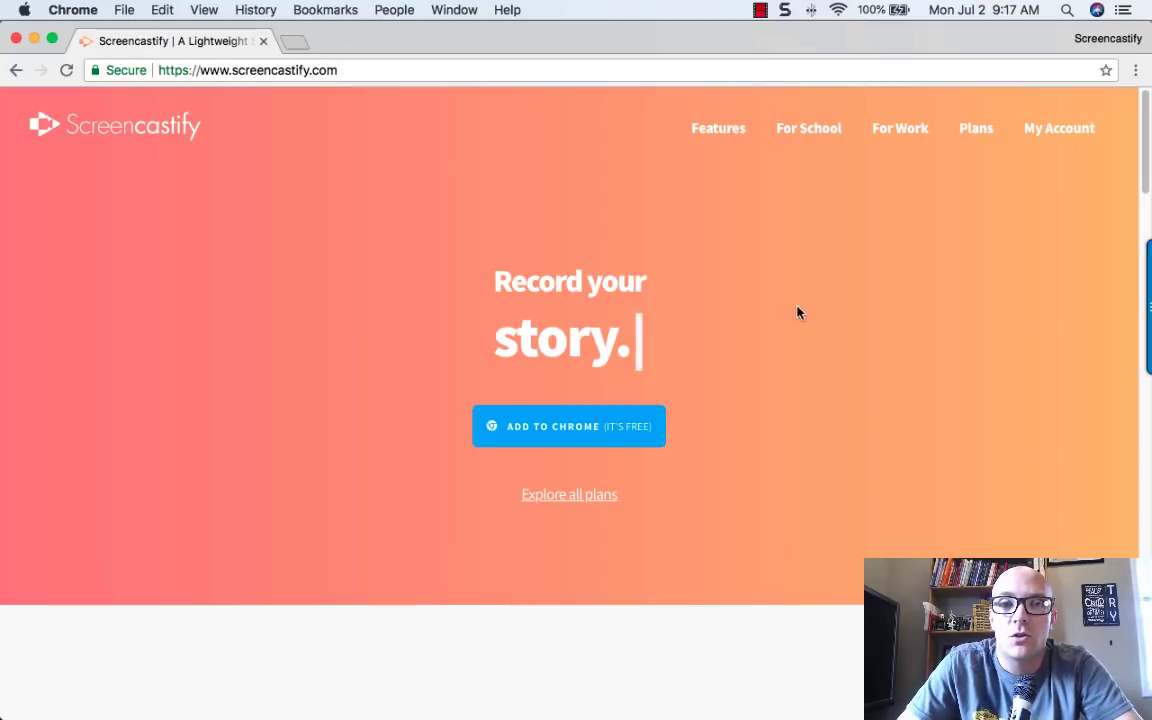
mouse_move(987, 64)
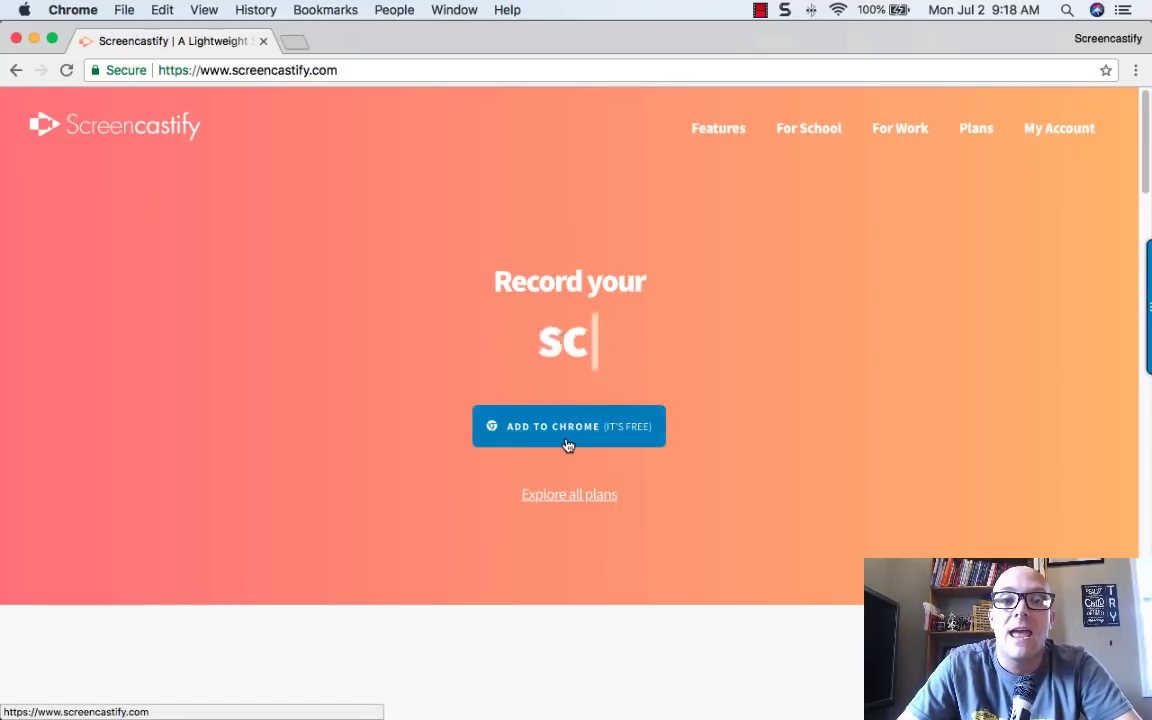
Install the Screencastify extension in Chrome and dismiss the extension-added notice
click(568, 426)
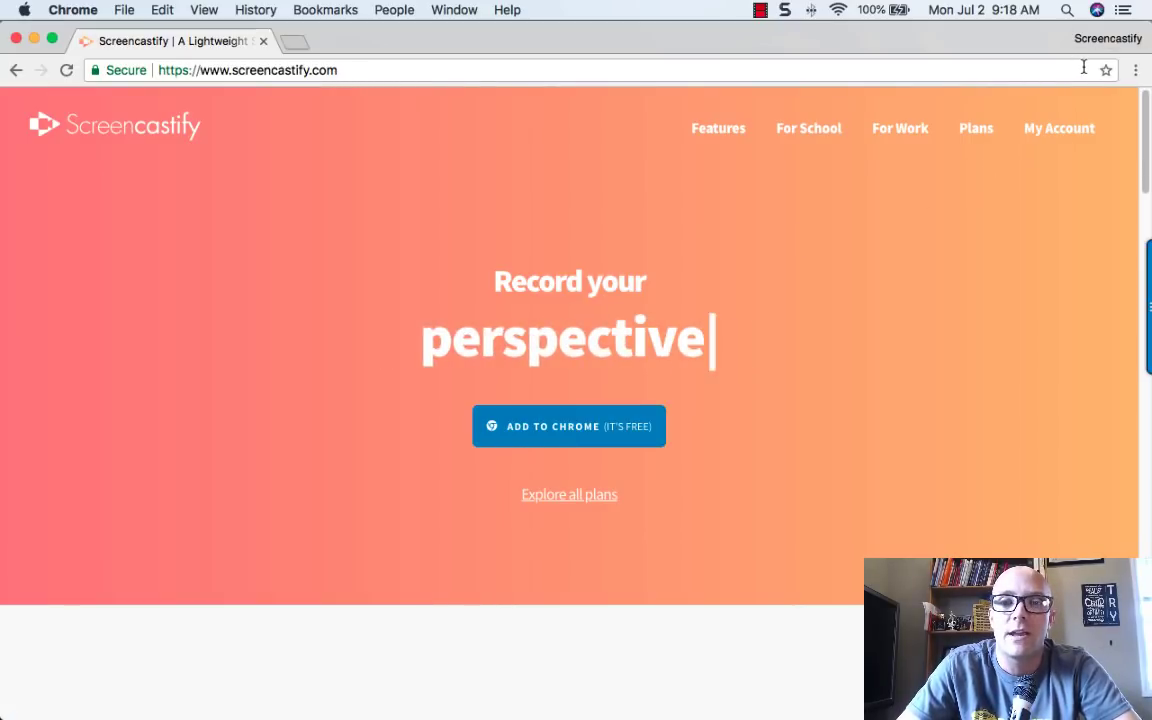
click(568, 426)
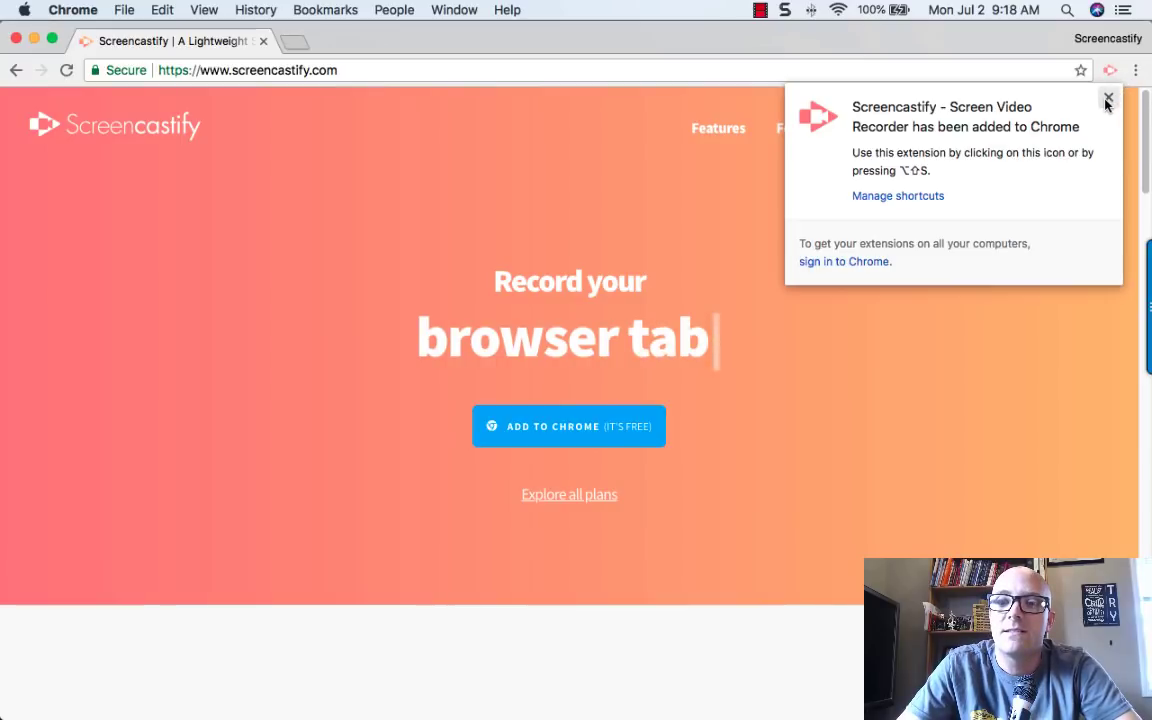
click(1108, 100)
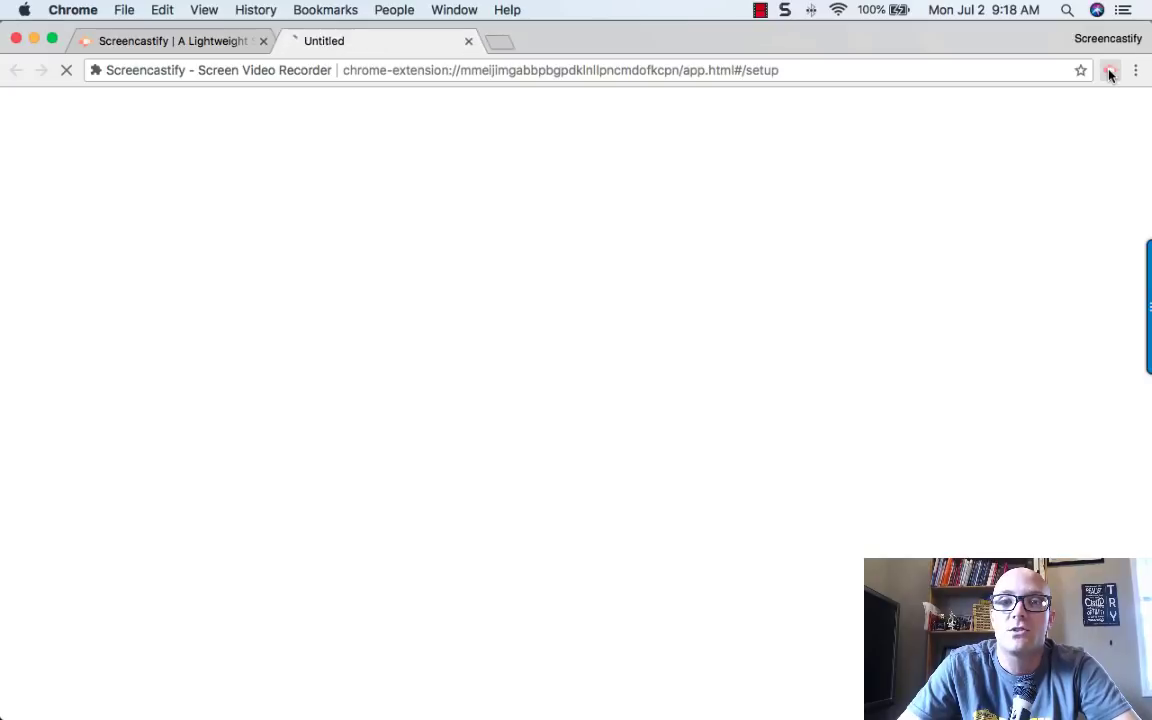
Open Screencastify setup, leave Drive auto-save on, and begin Sign in with Google
click(1110, 70)
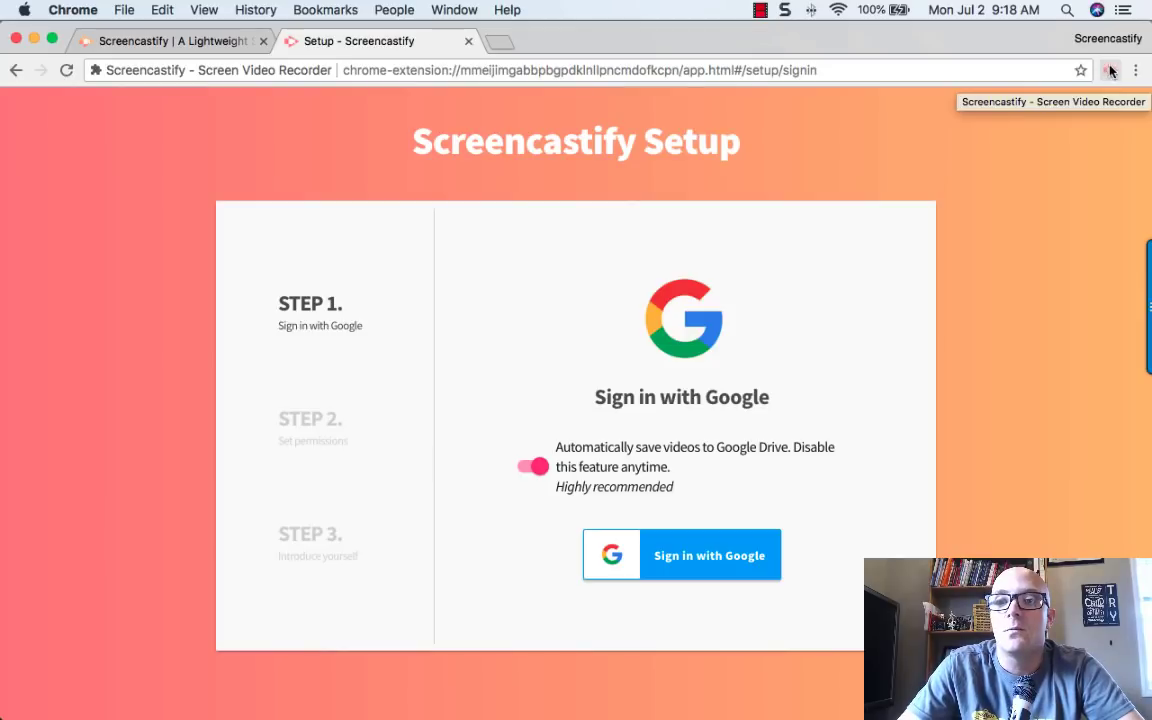
mouse_move(813, 391)
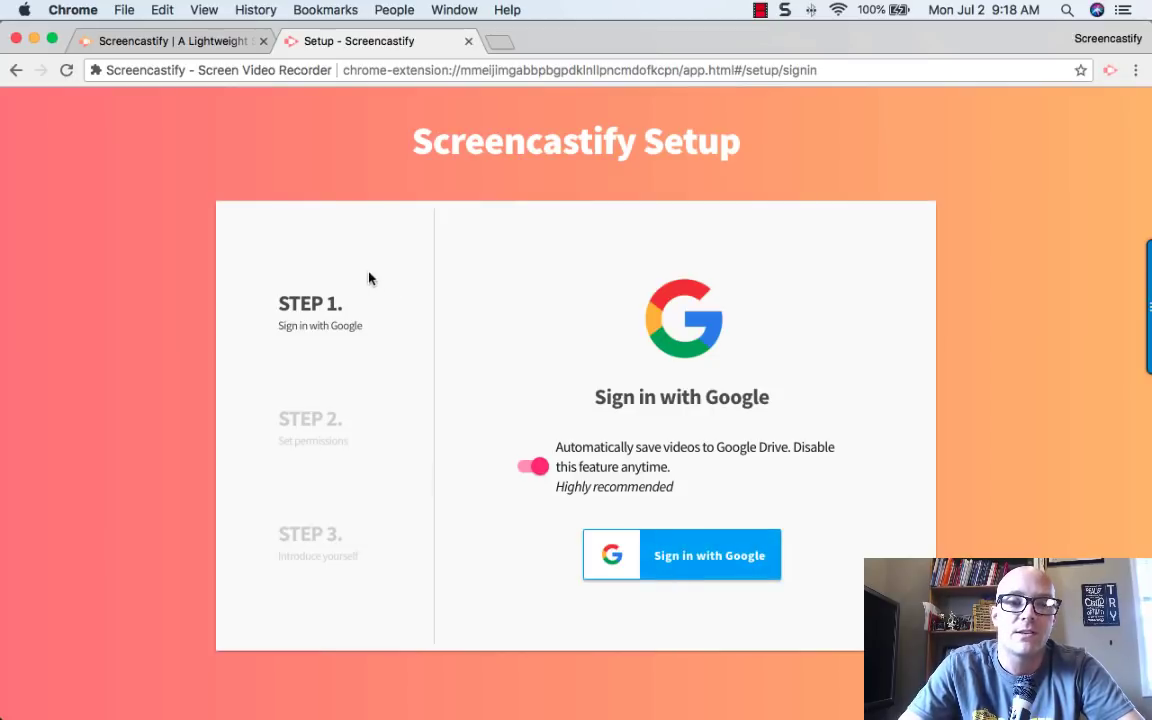
mouse_move(740, 440)
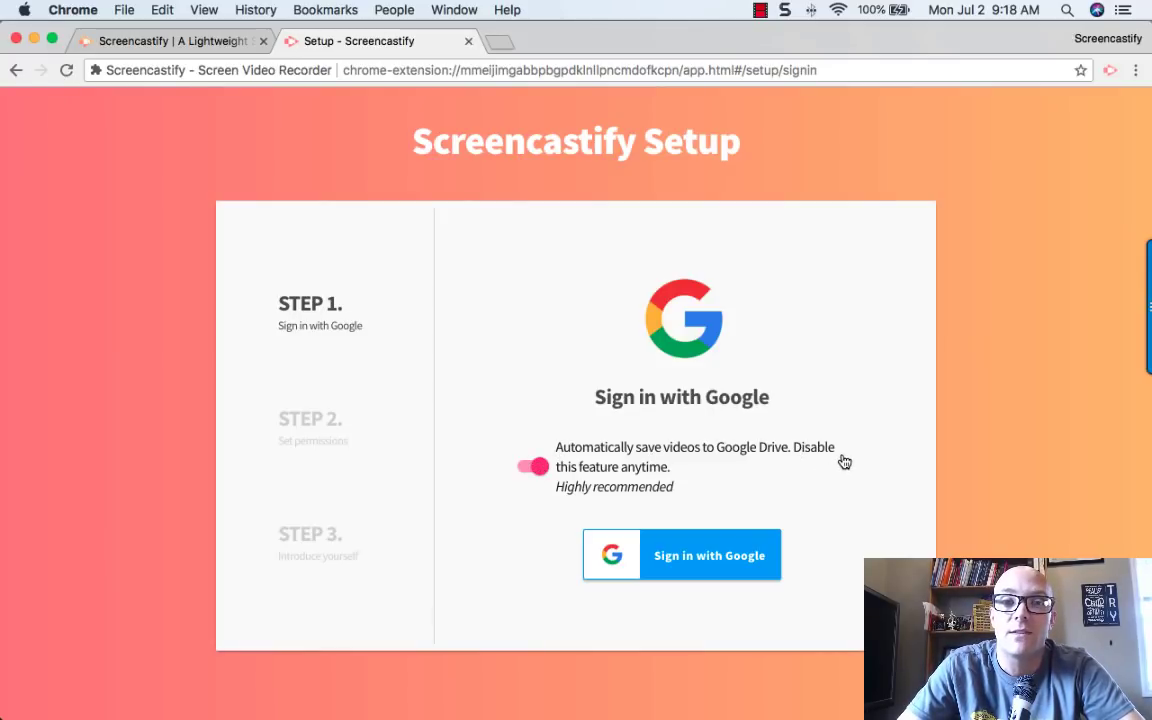
mouse_move(648, 501)
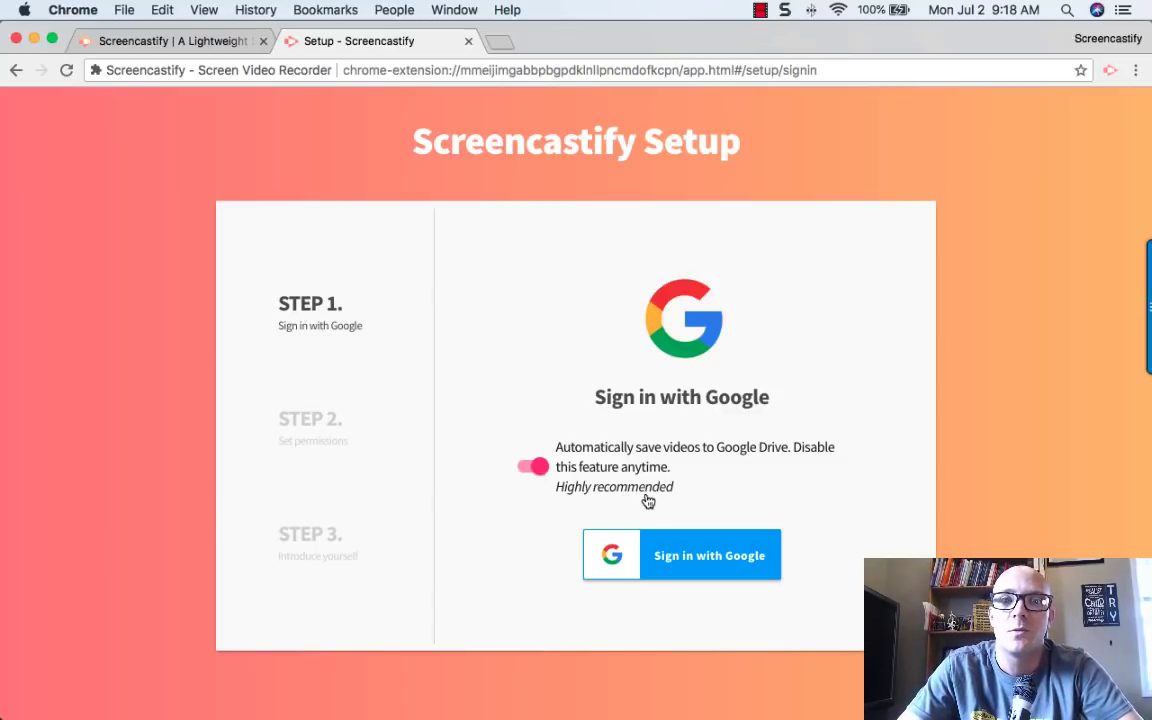
mouse_move(645, 482)
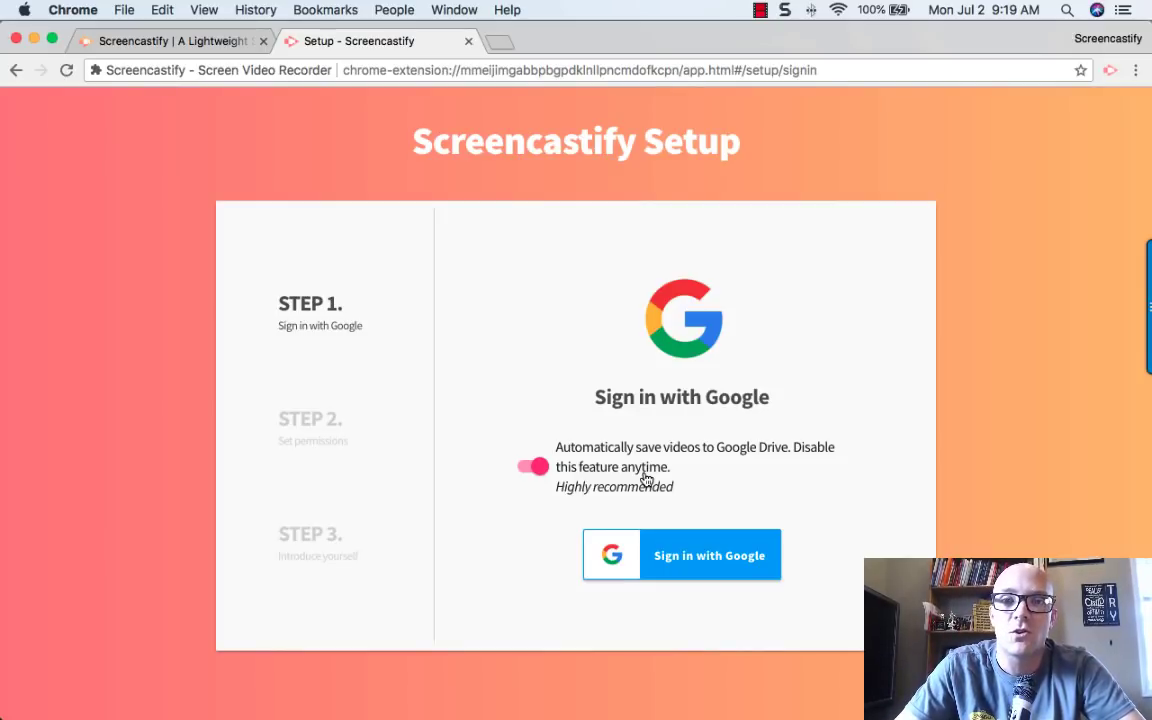
mouse_move(624, 487)
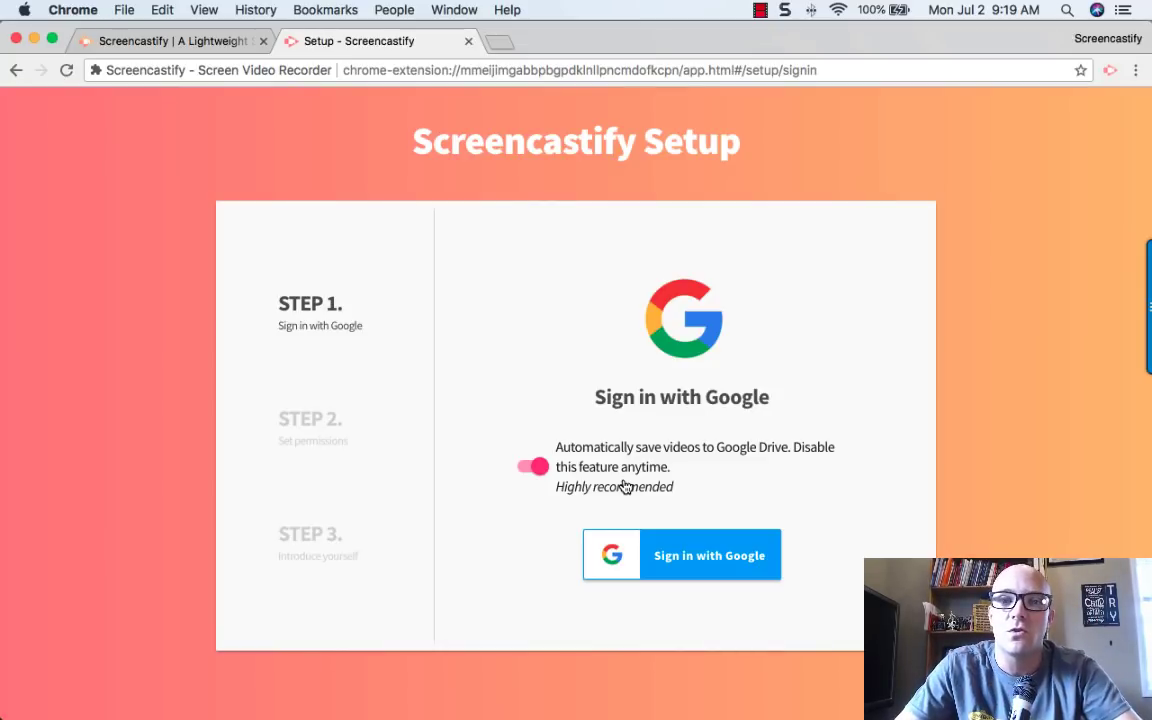
mouse_move(611, 460)
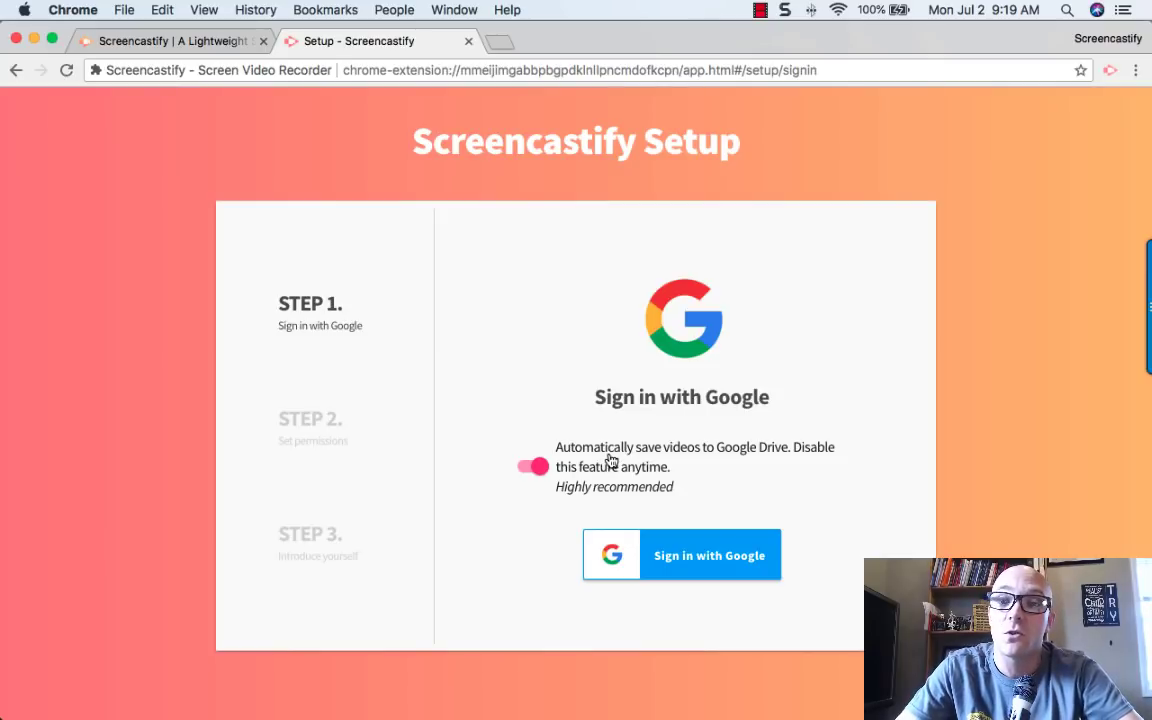
mouse_move(620, 477)
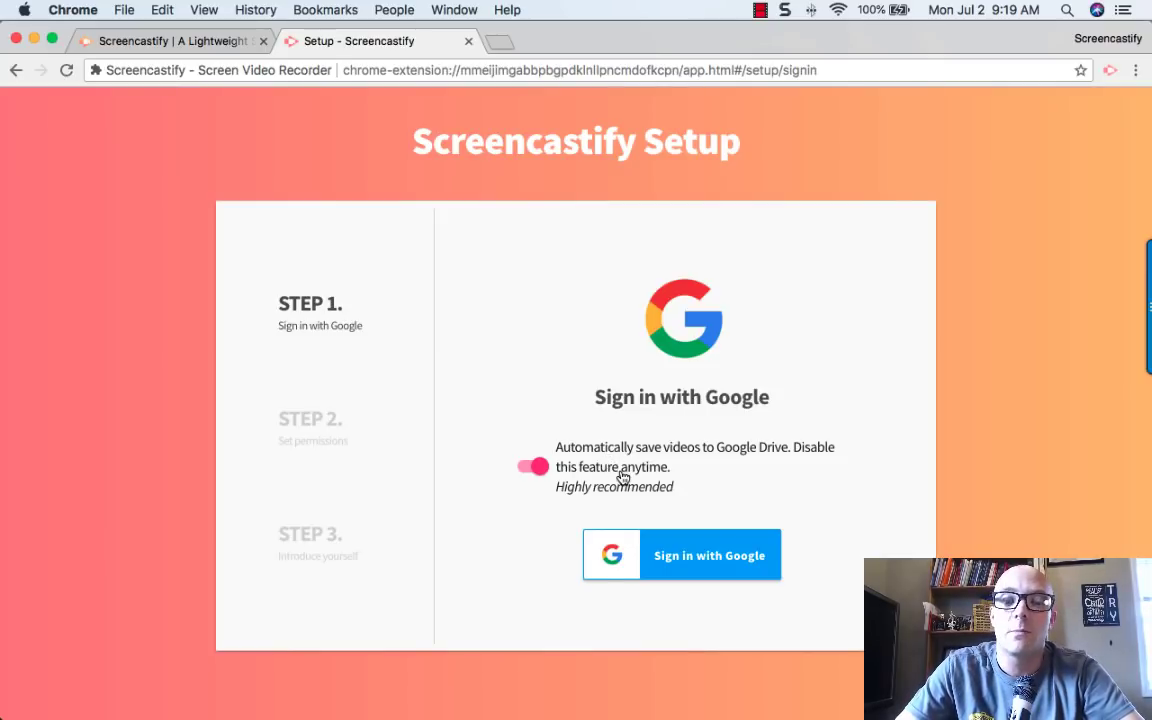
mouse_move(615, 490)
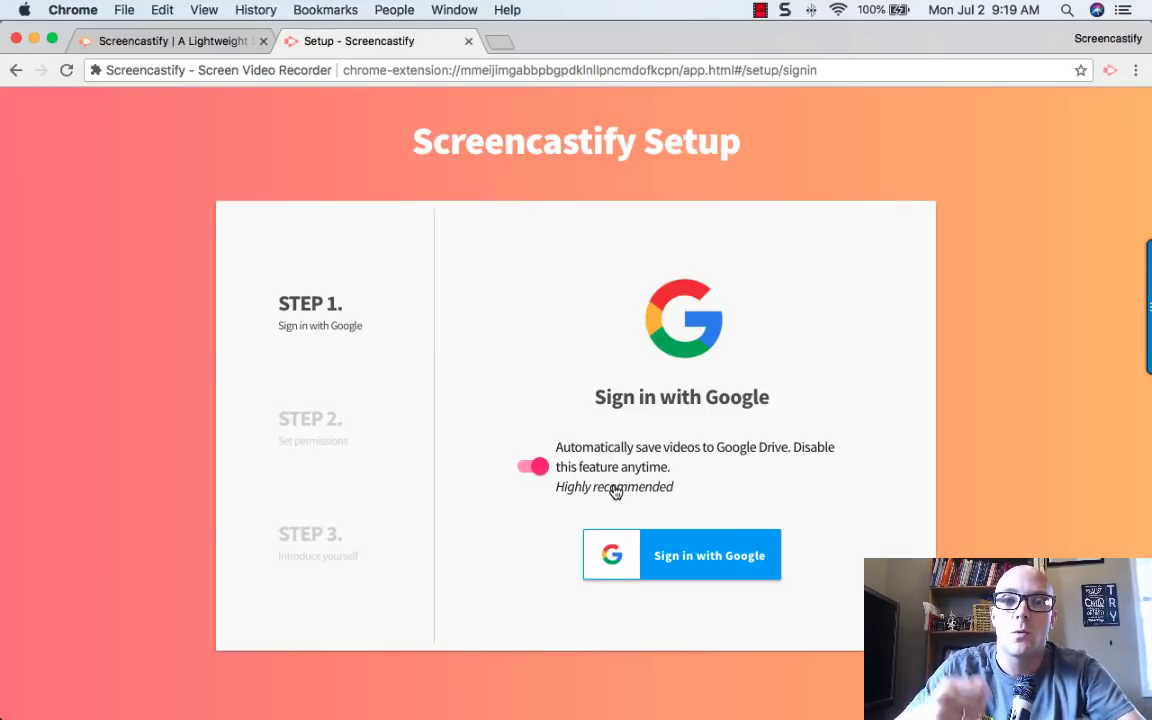
mouse_move(640, 508)
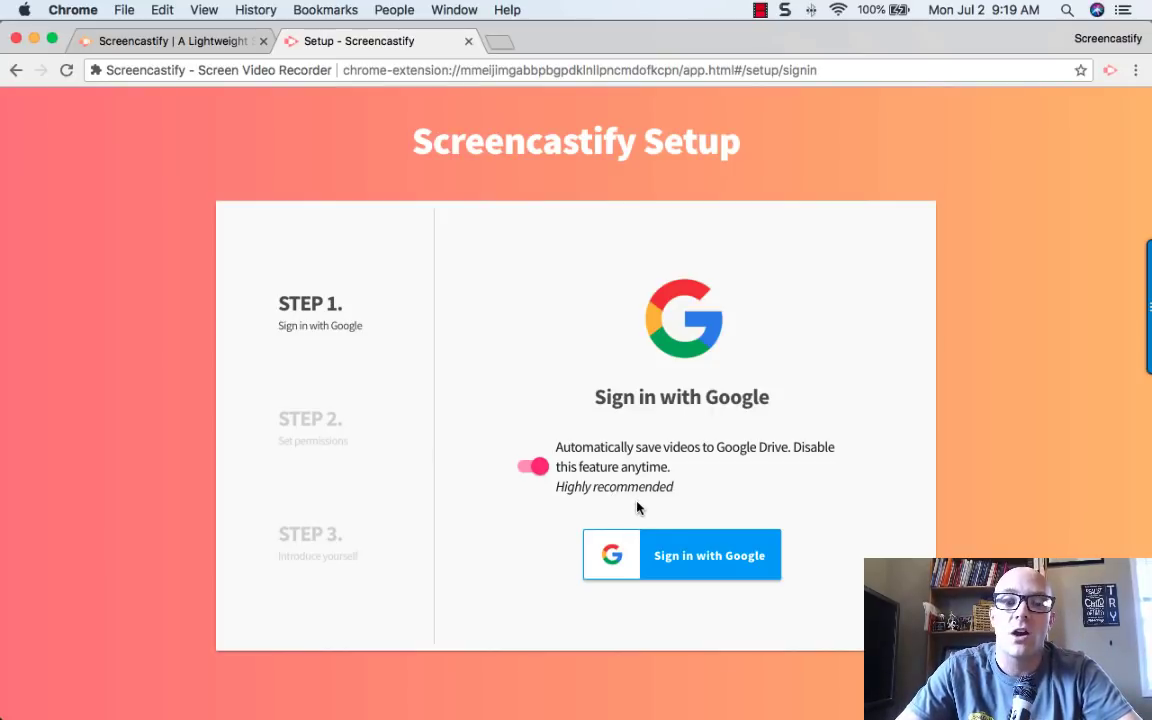
click(708, 555)
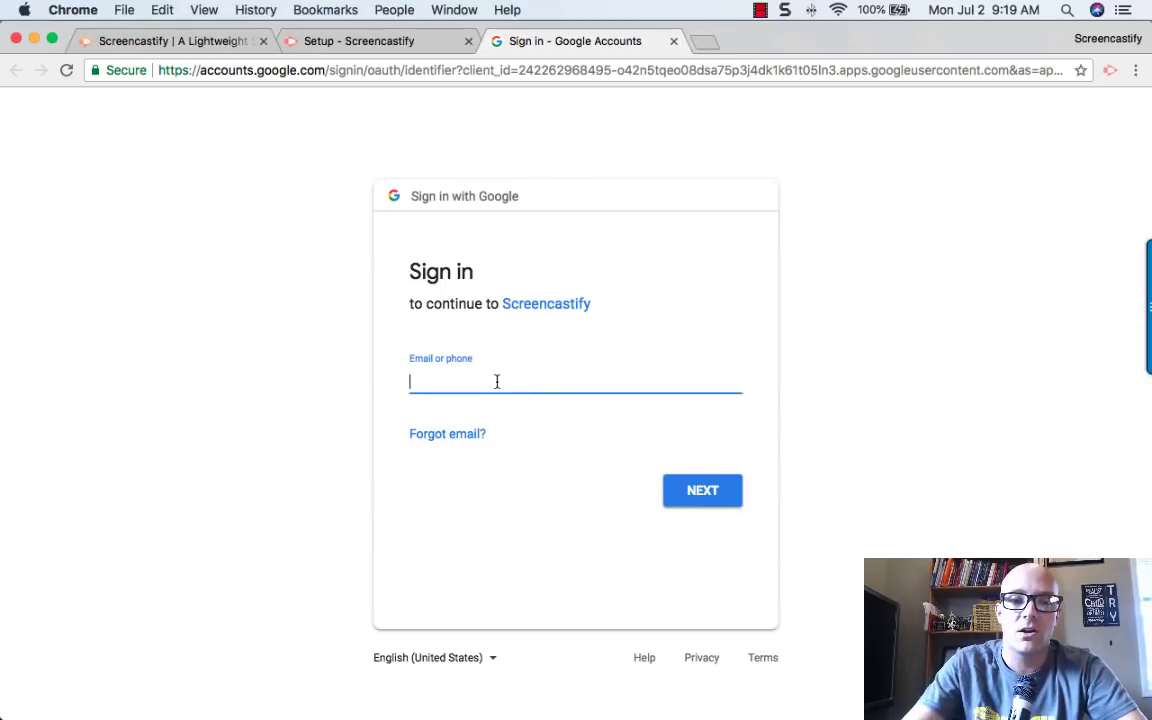
Sign in with the Google account and allow Screencastify access to its Drive files
click(702, 490)
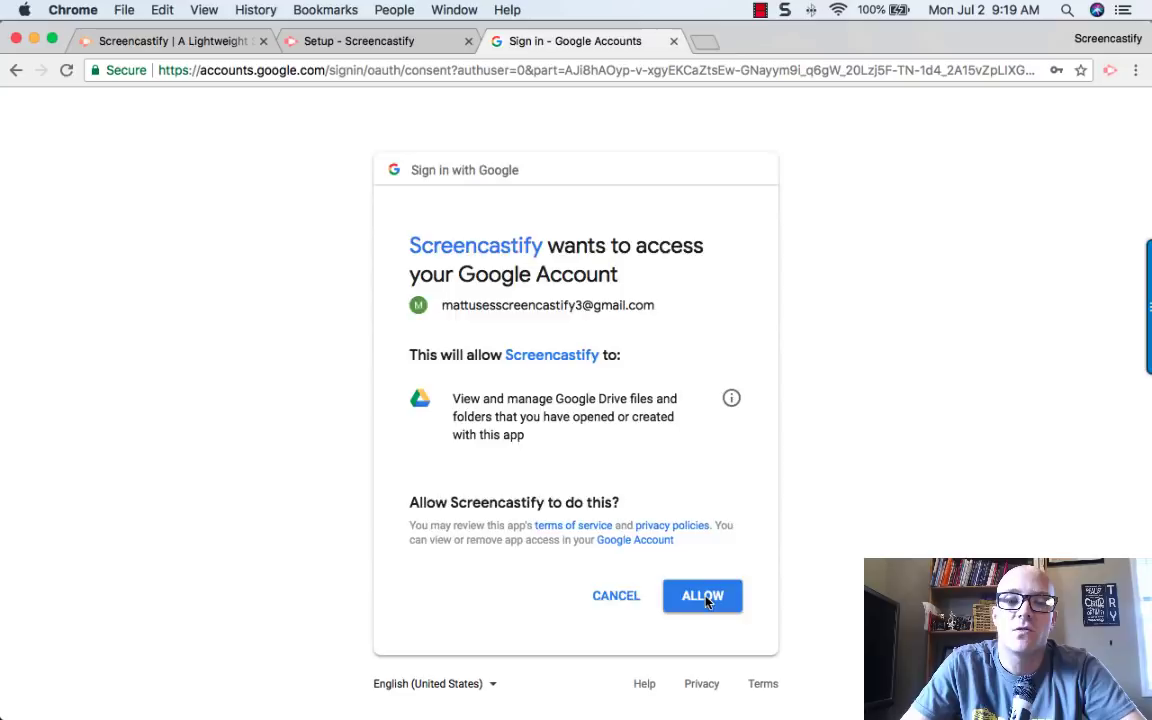
click(702, 595)
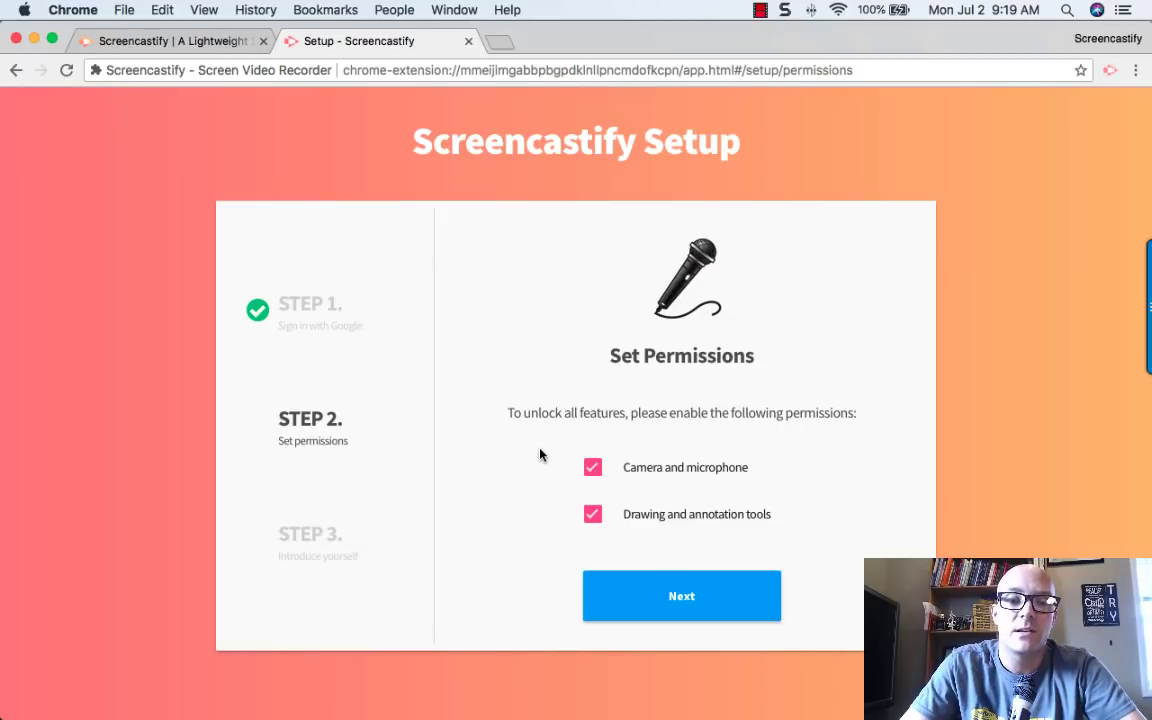
mouse_move(665, 478)
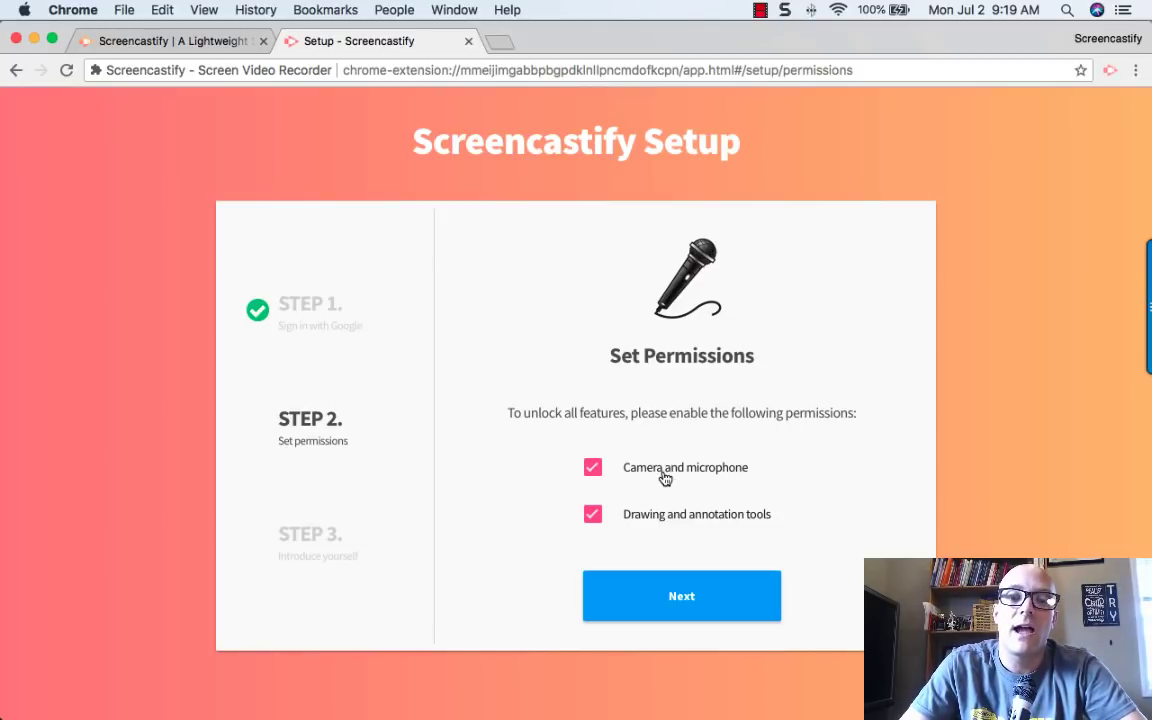
mouse_move(650, 538)
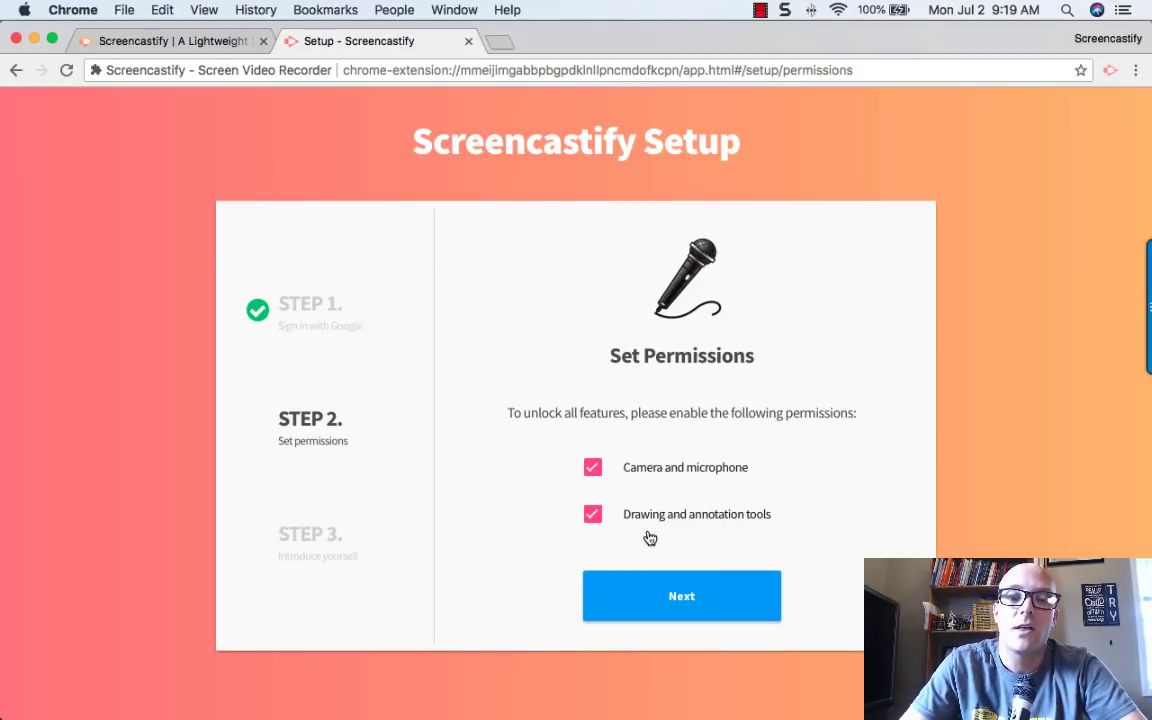
mouse_move(705, 540)
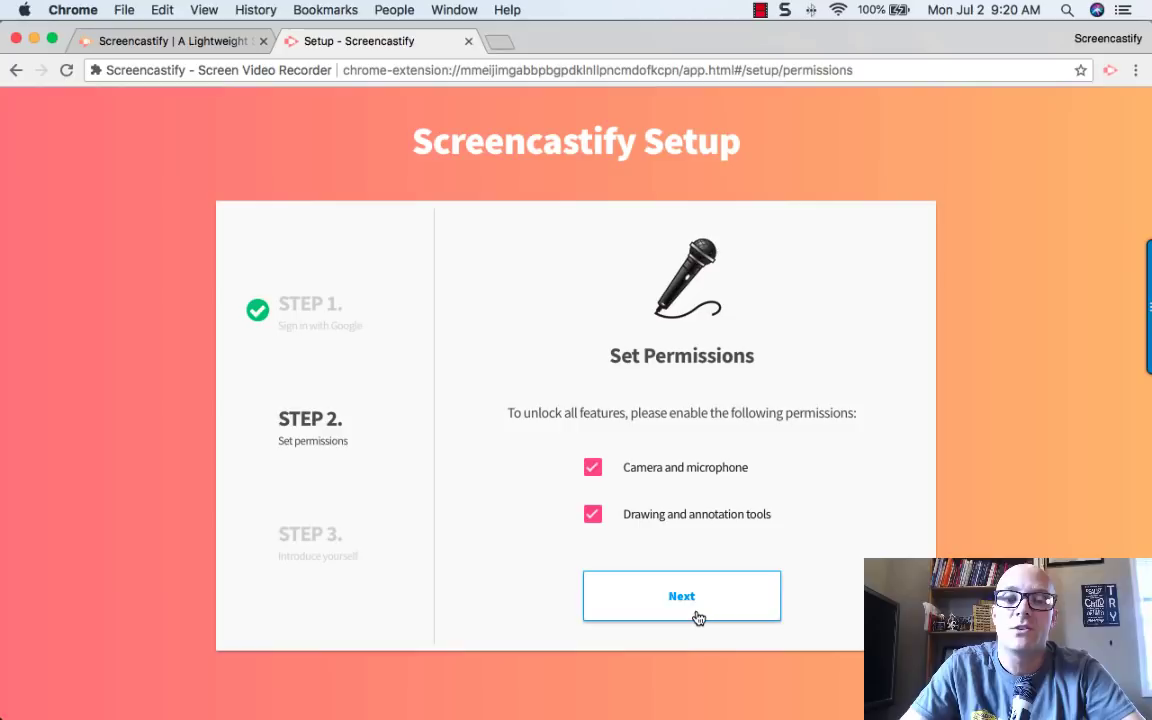
Allow the extension's additional site permissions plus microphone and camera use
click(681, 596)
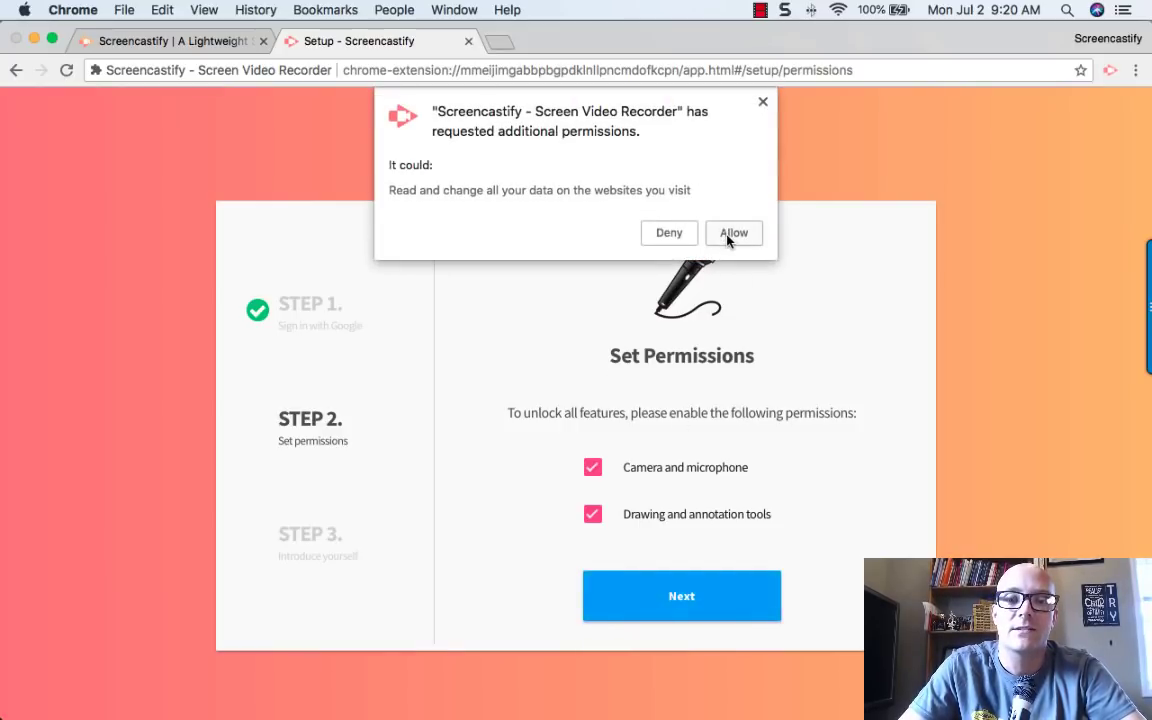
click(733, 232)
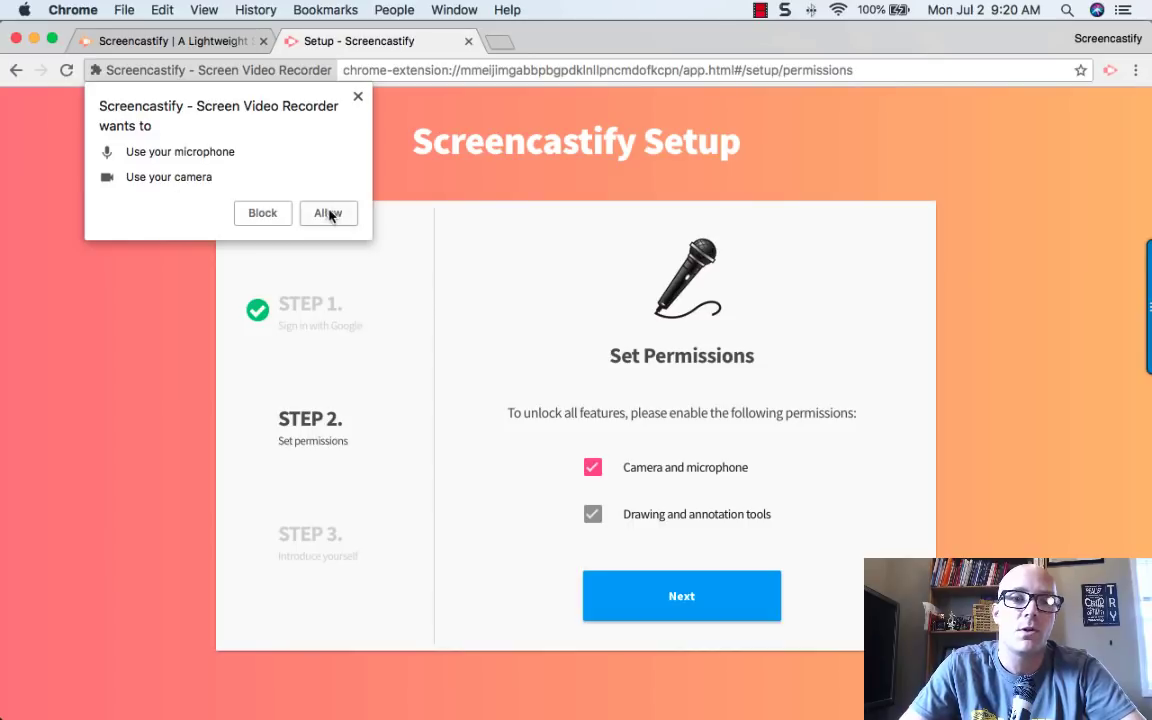
click(328, 213)
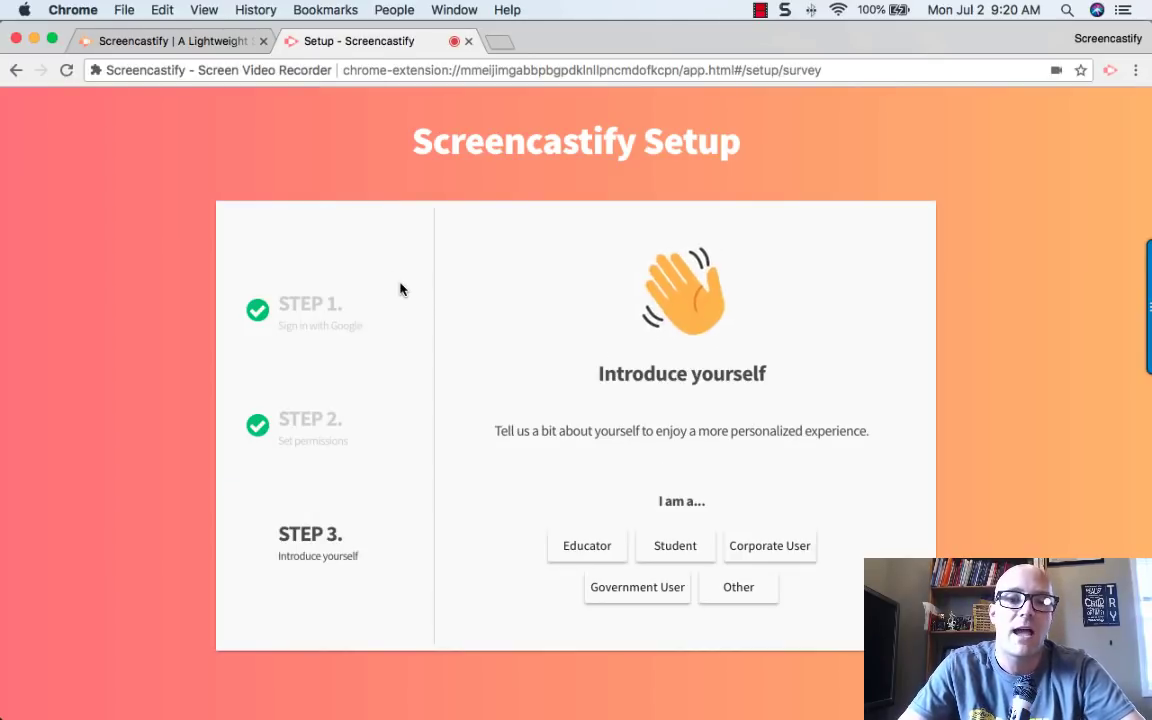
mouse_move(535, 528)
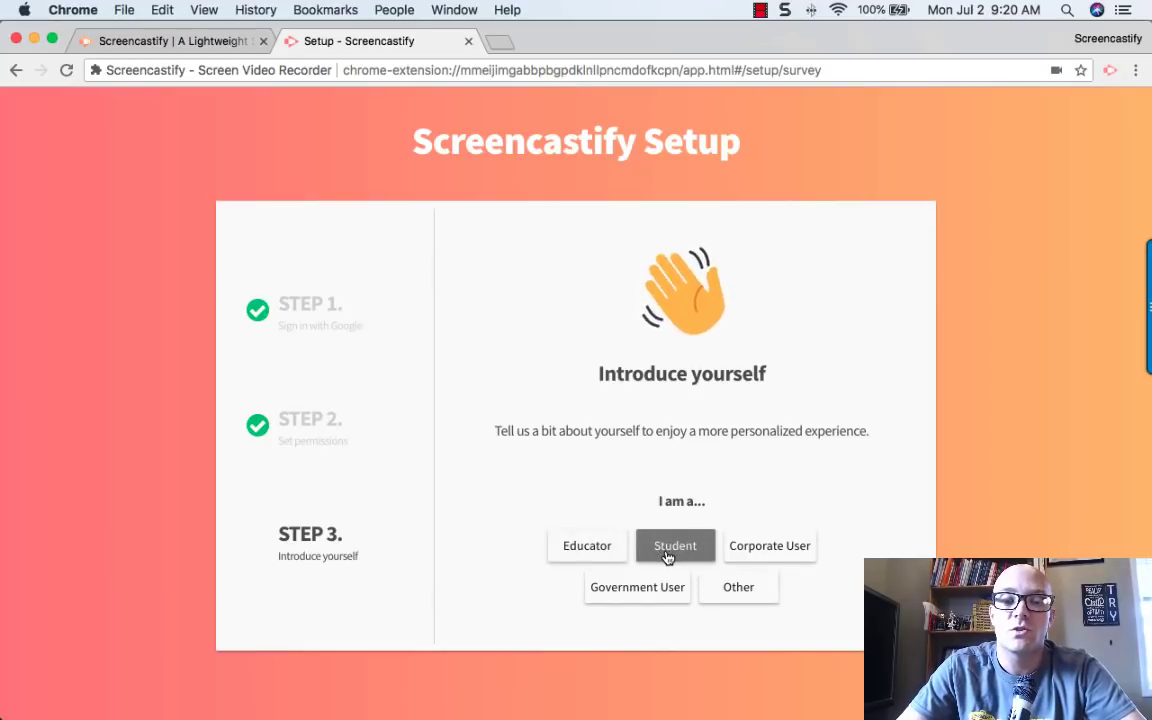
mouse_move(670, 505)
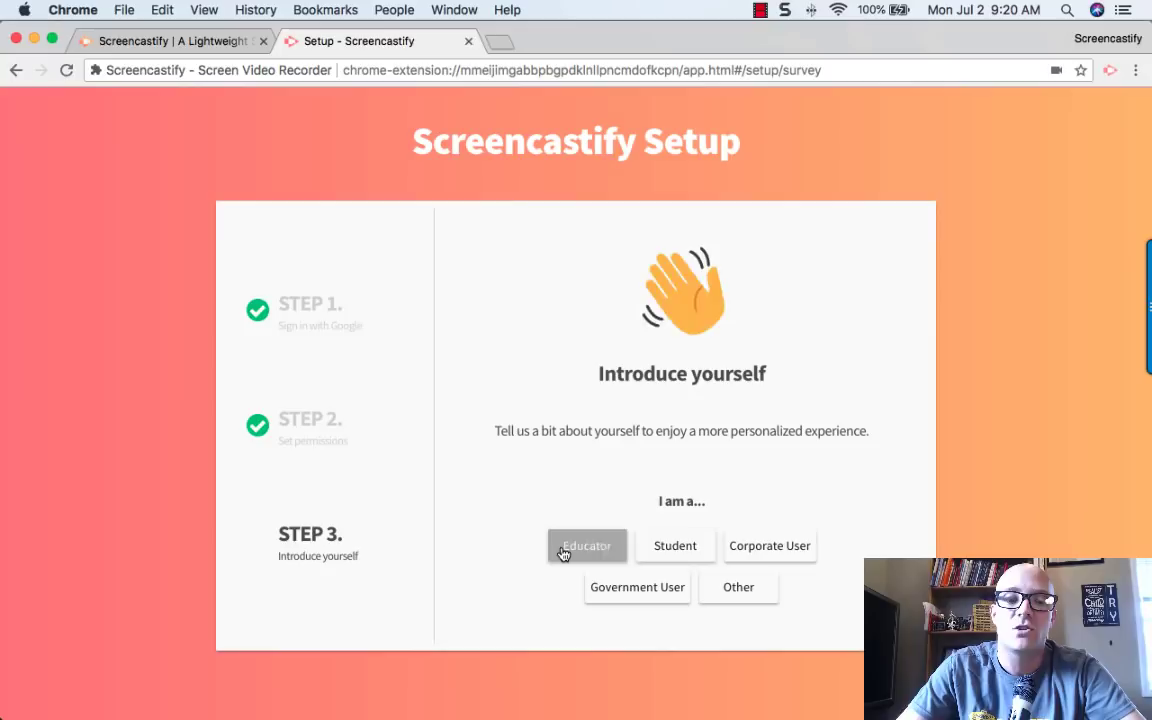
Answer the survey as an Educator with an education level, then pause the tutorial video
click(587, 545)
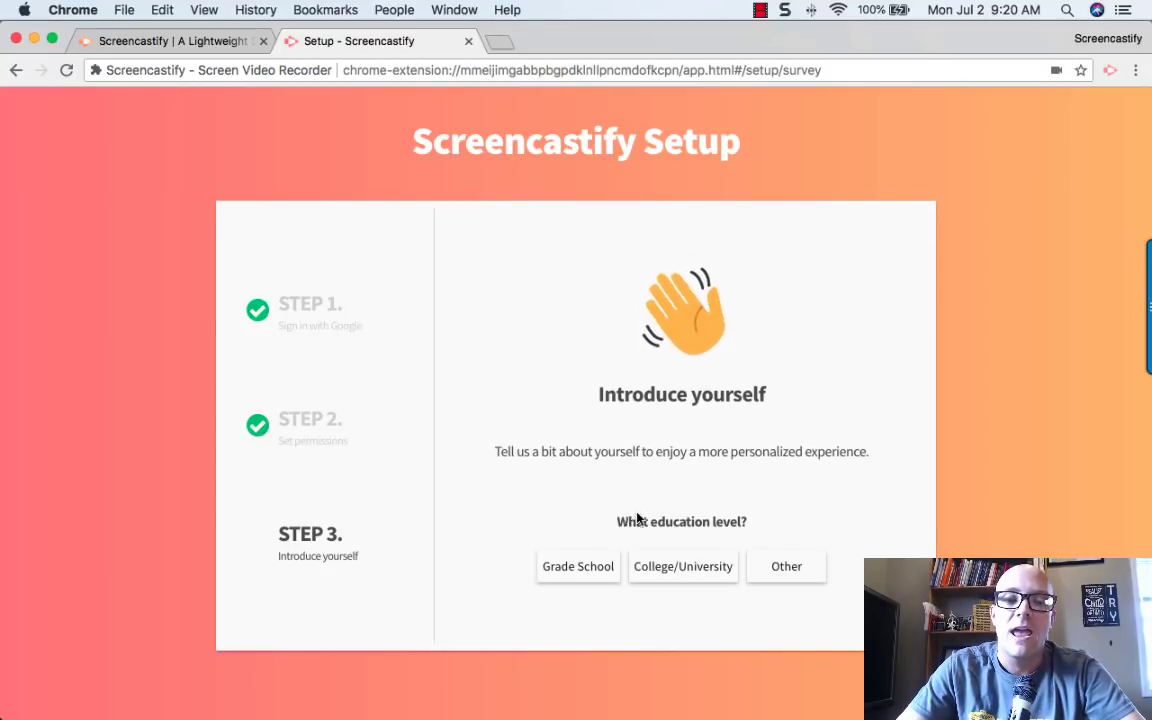
click(683, 566)
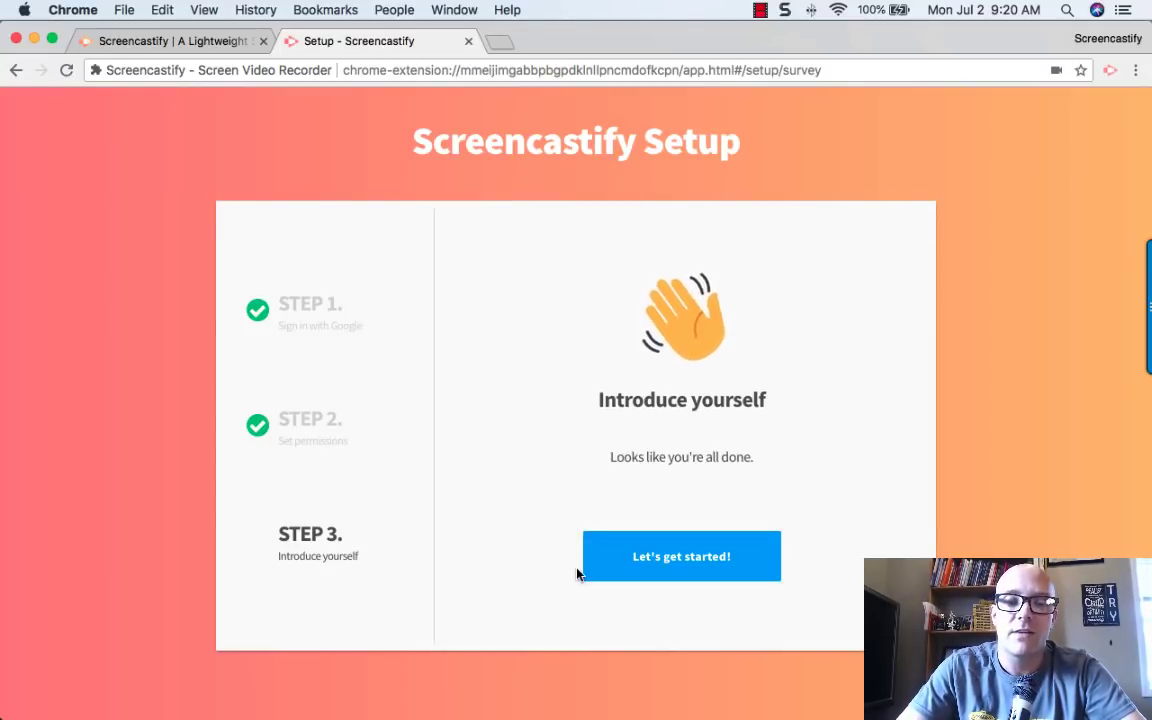
click(681, 556)
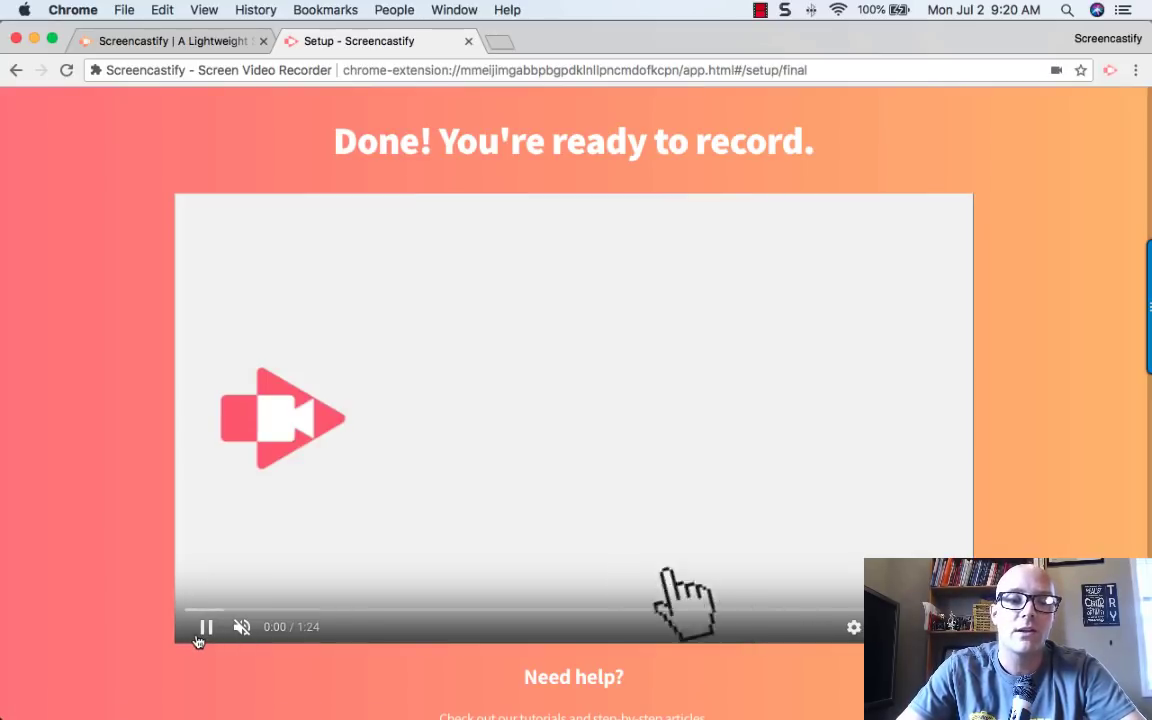
click(206, 627)
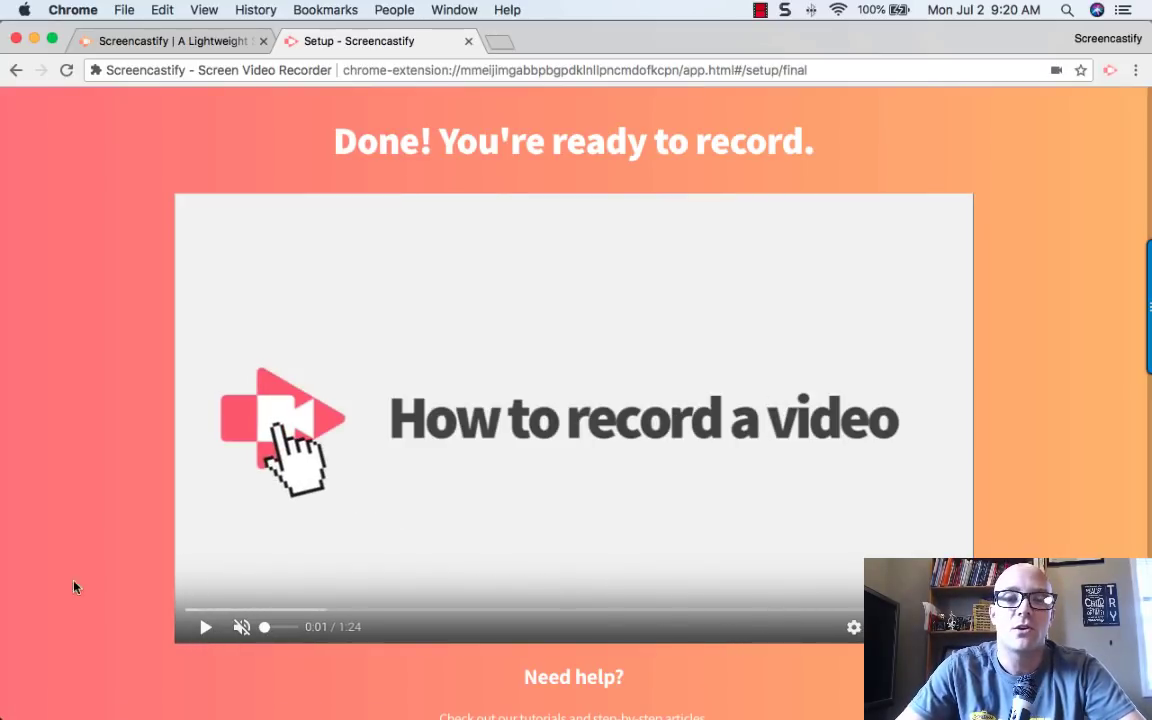